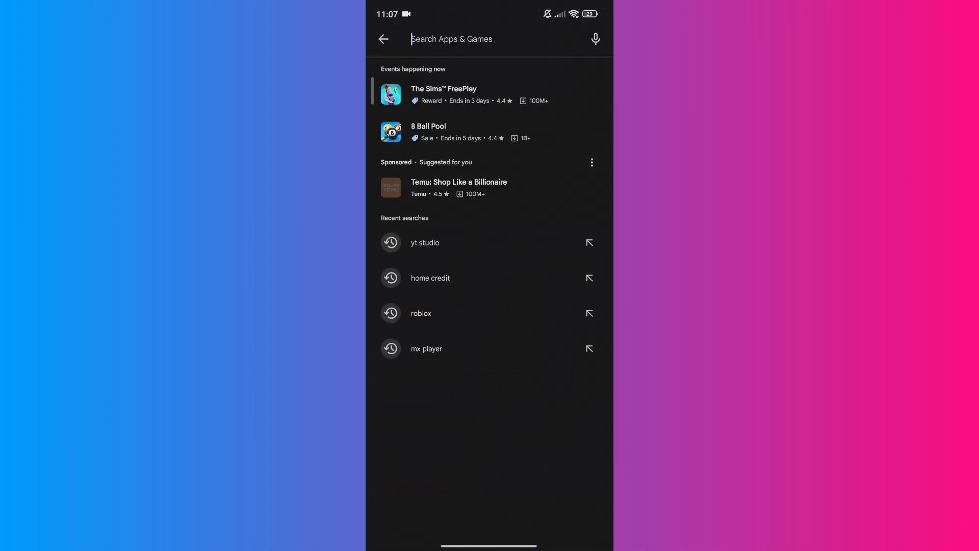
Find Messenger via the 'messe' search, update it to the latest version, and return home.
text(messenger)
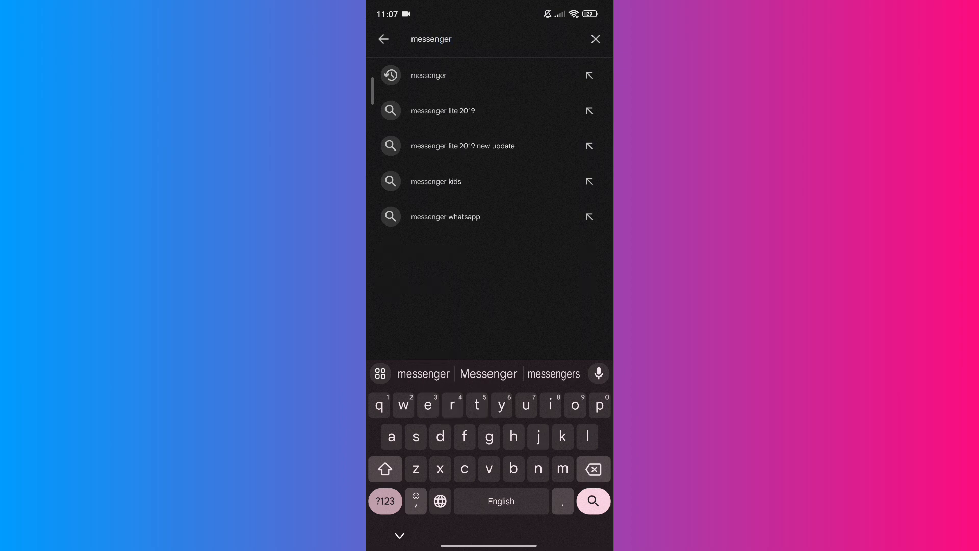
click(429, 75)
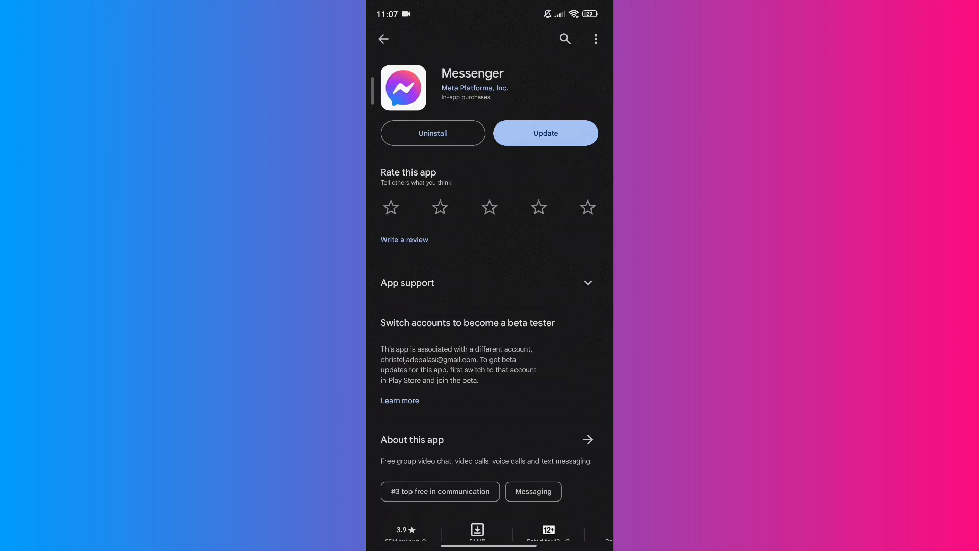
click(546, 133)
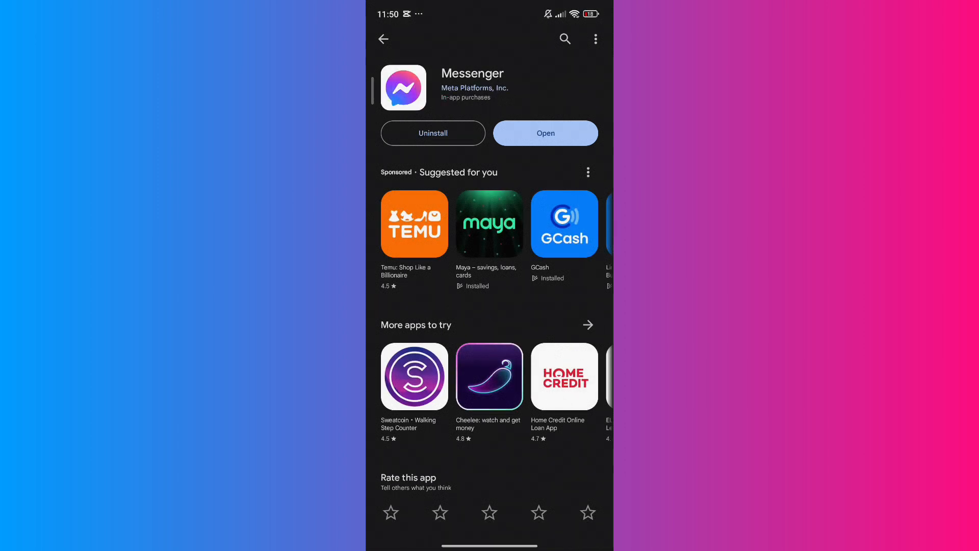
key(HOME)
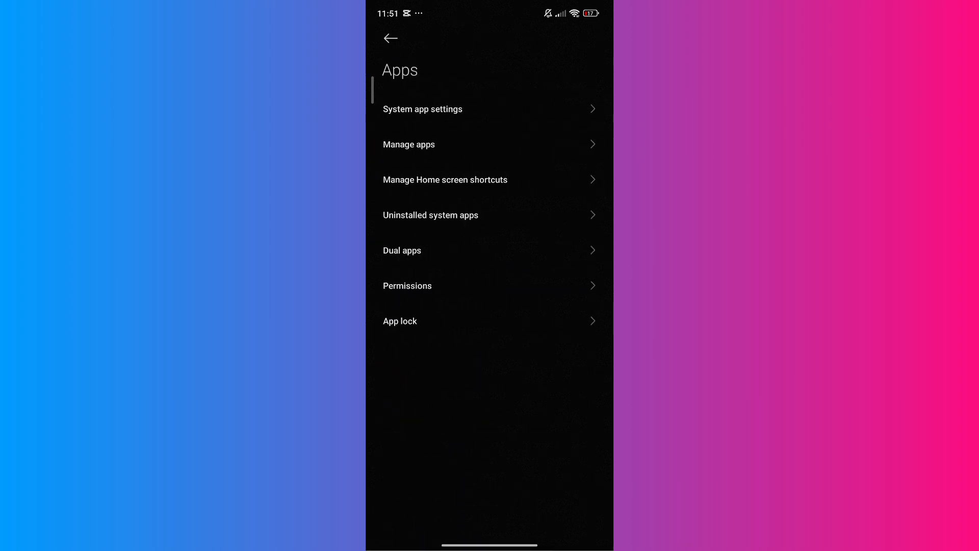
From Manage apps, locate Messenger in the installed apps list and show its App info.
click(409, 144)
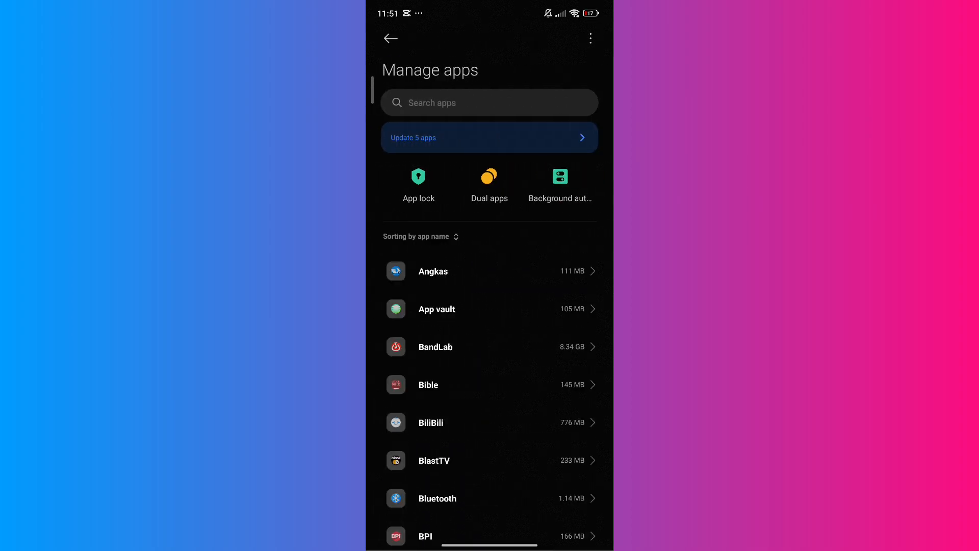
scroll(down, 3)
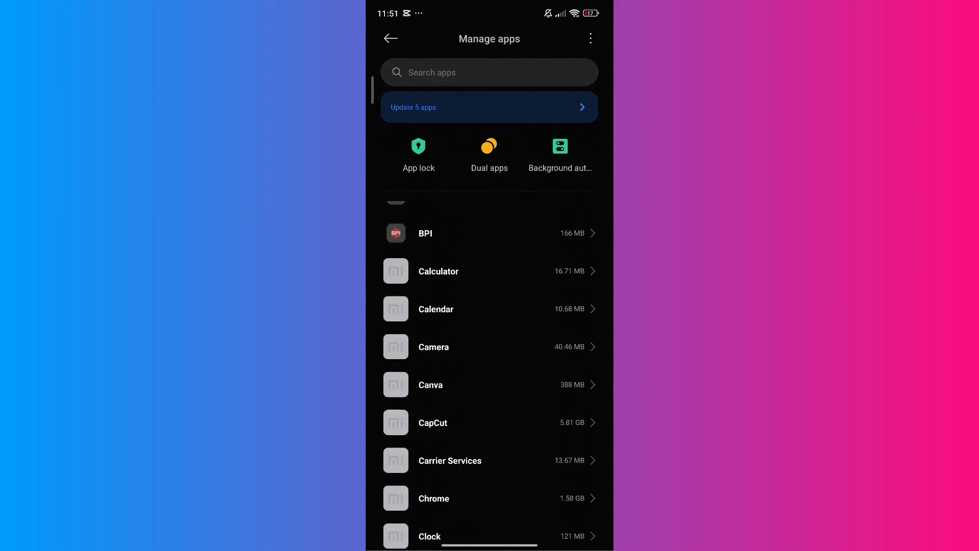
scroll(down, 3)
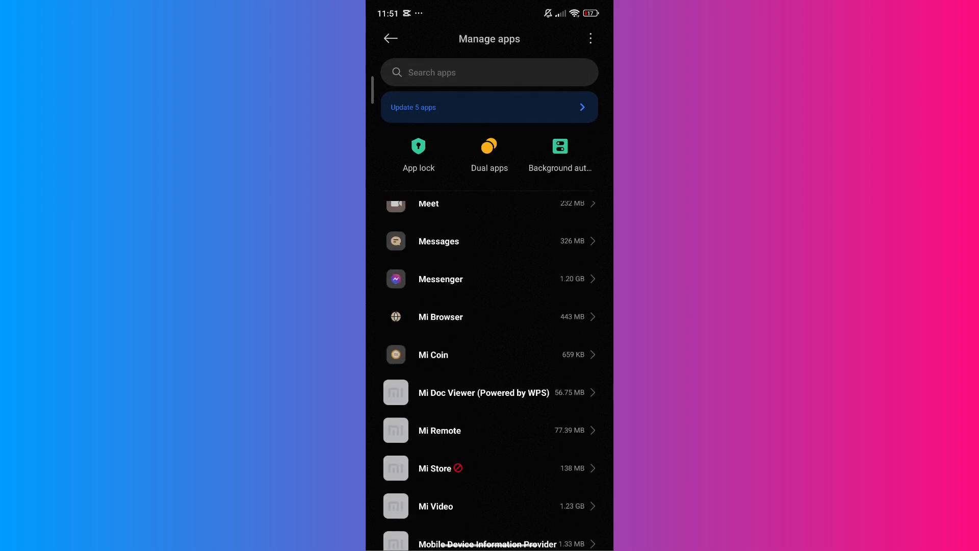
click(441, 279)
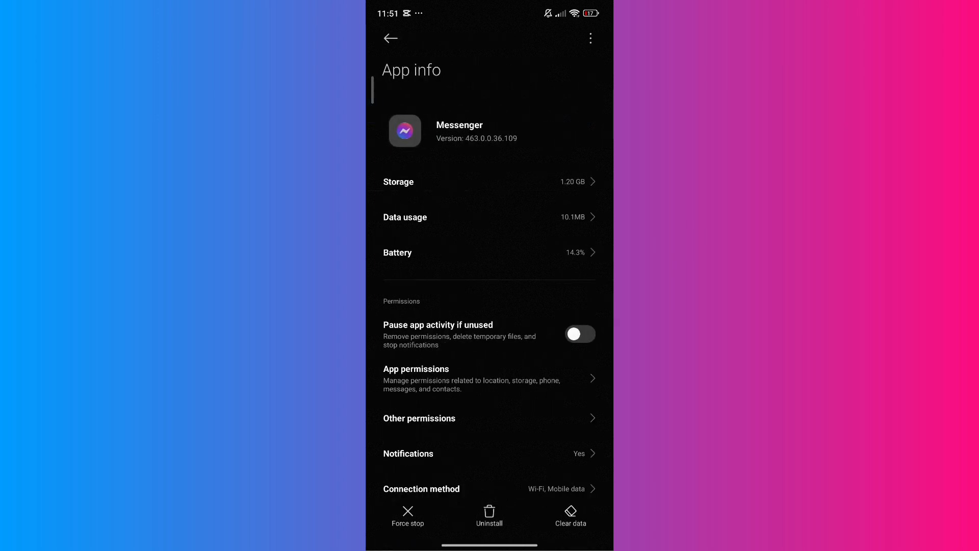
Clear Messenger's stored app data from its Storage page.
click(398, 182)
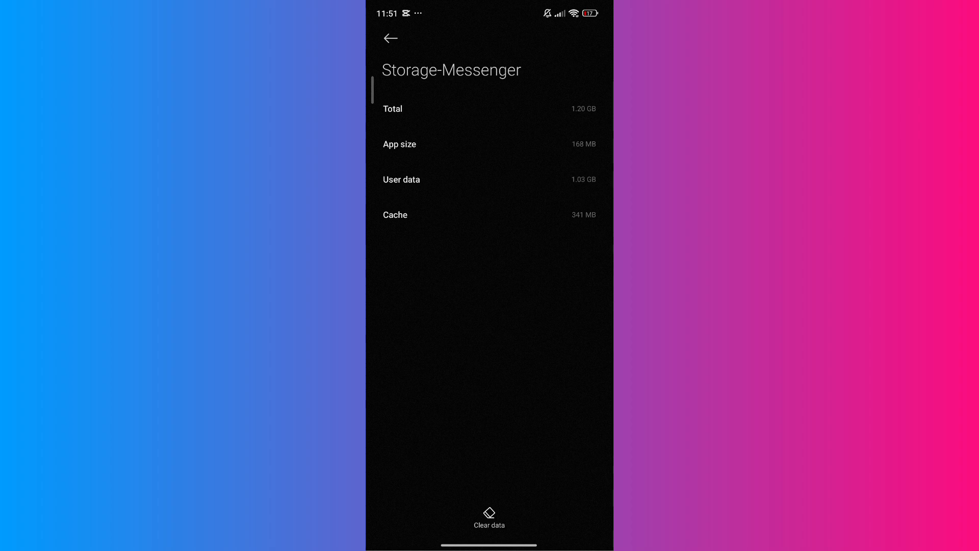
click(391, 39)
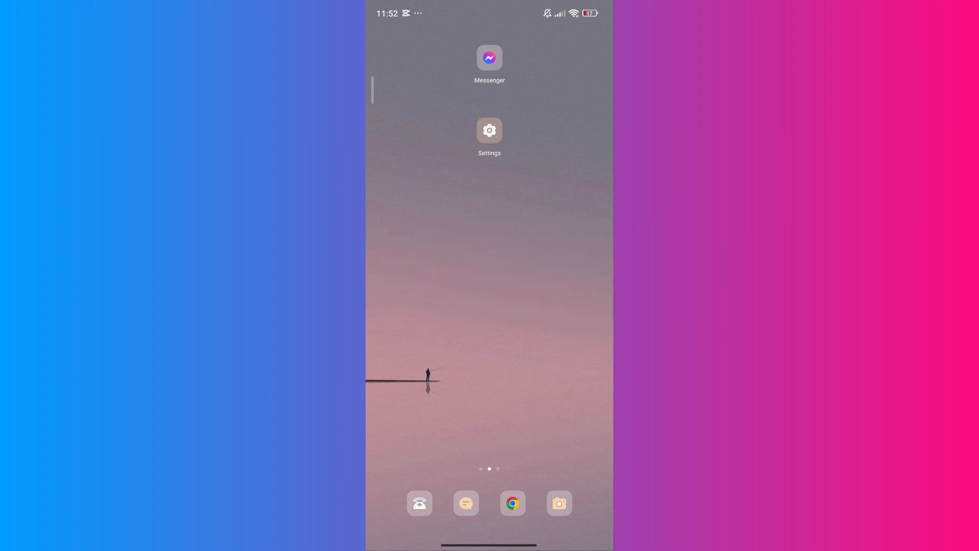
Bring up the uninstall confirmation for Messenger from its home-screen icon's quick actions.
click(489, 57)
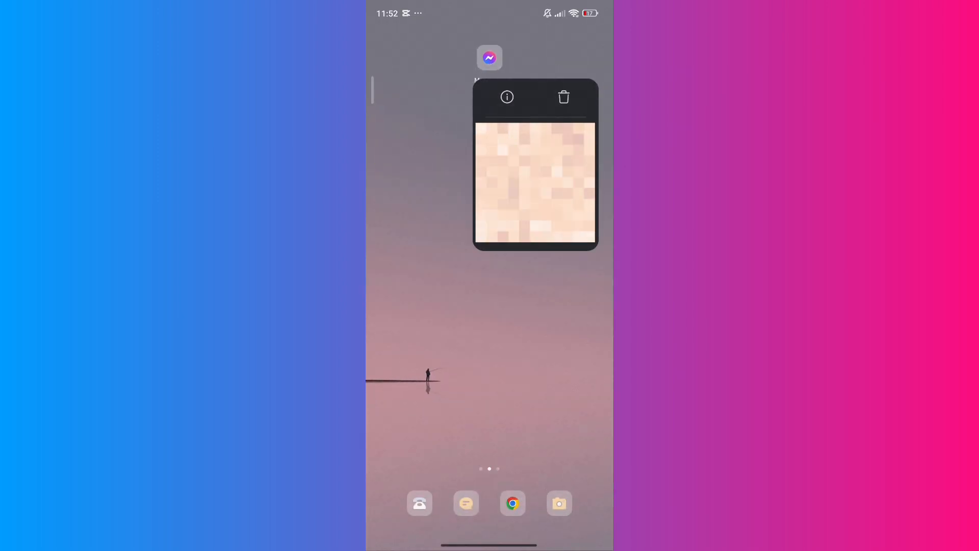
click(564, 96)
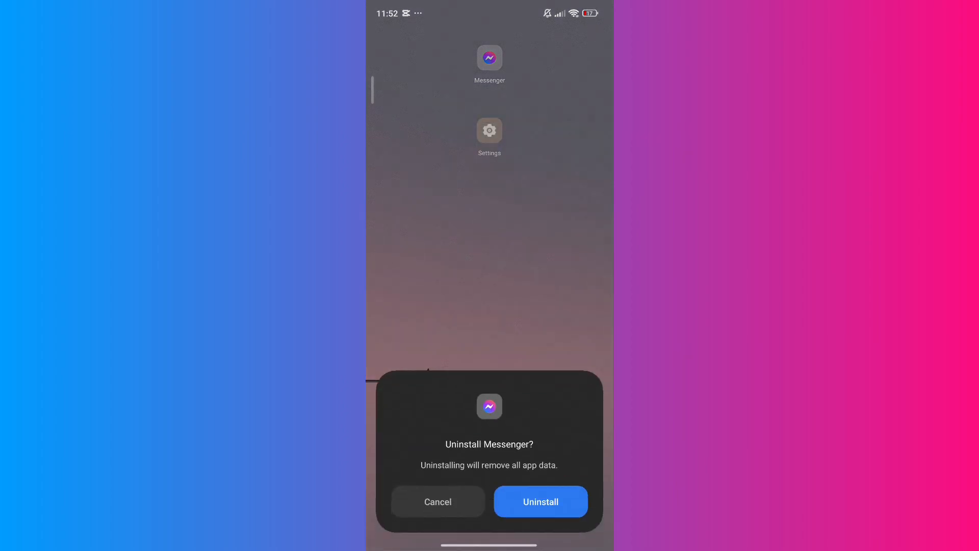